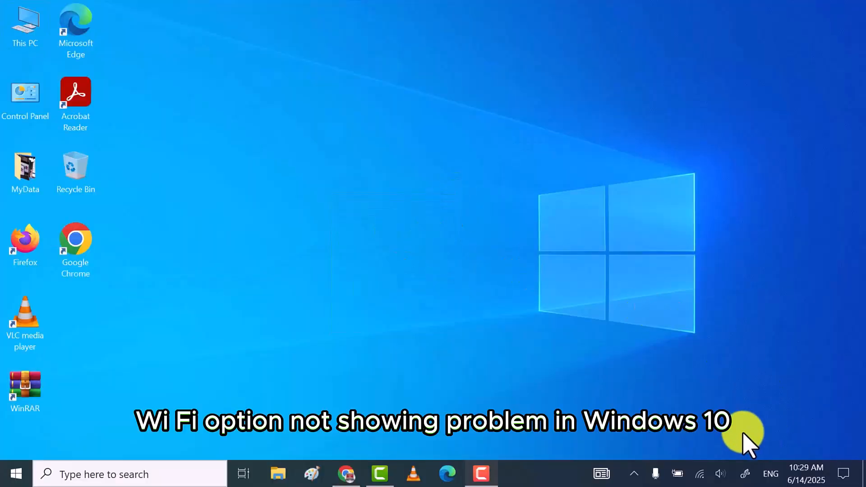
mouse_move(488, 254)
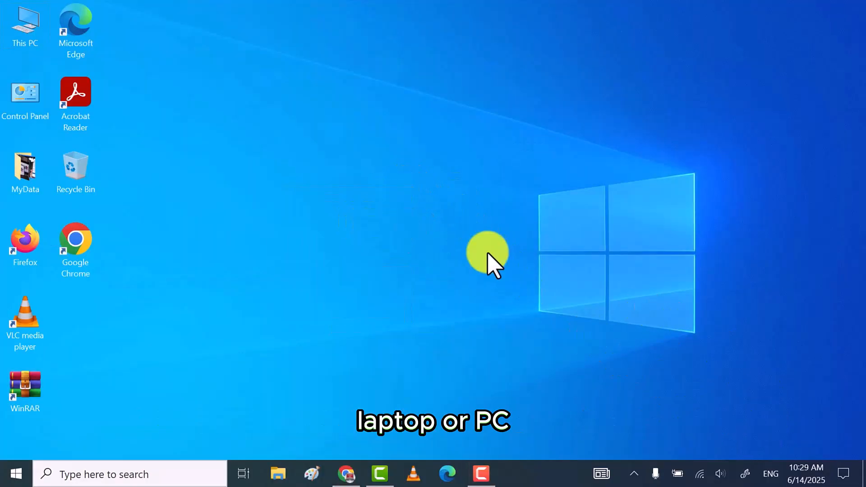
Show the network flyout with Home_Wifi connected and the Wi-Fi quick action tile visible.
left_click(698, 474)
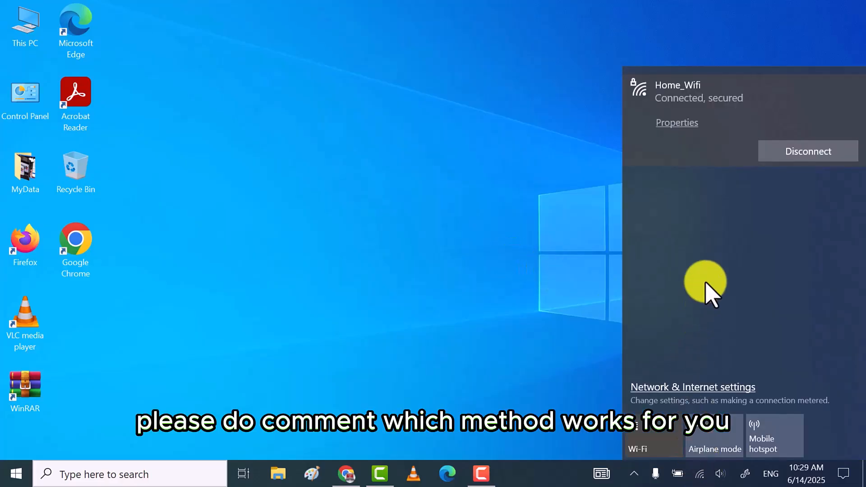
mouse_move(579, 340)
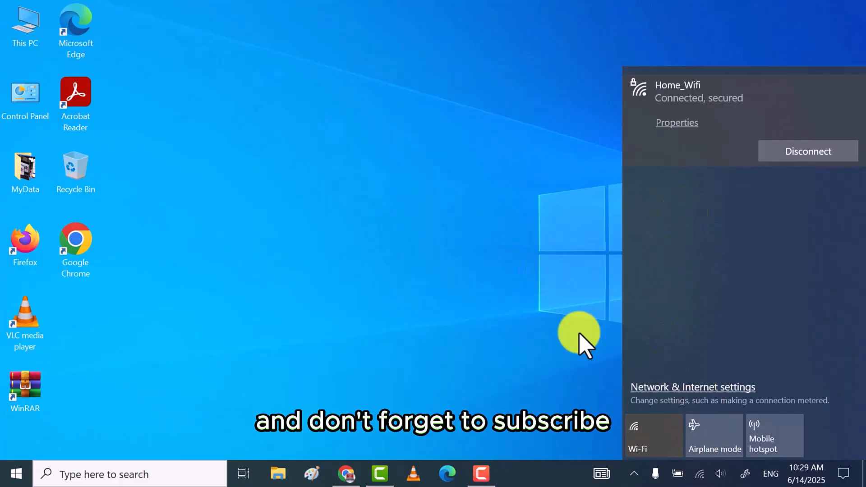